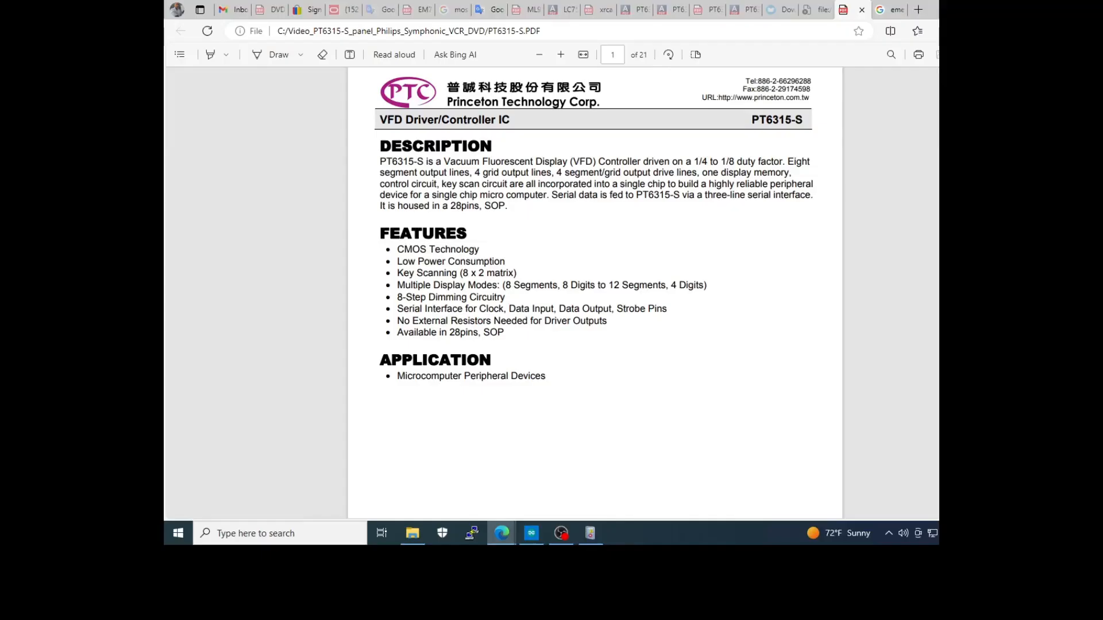
{"action": "mouse_move", "coordinate": [592, 145]}
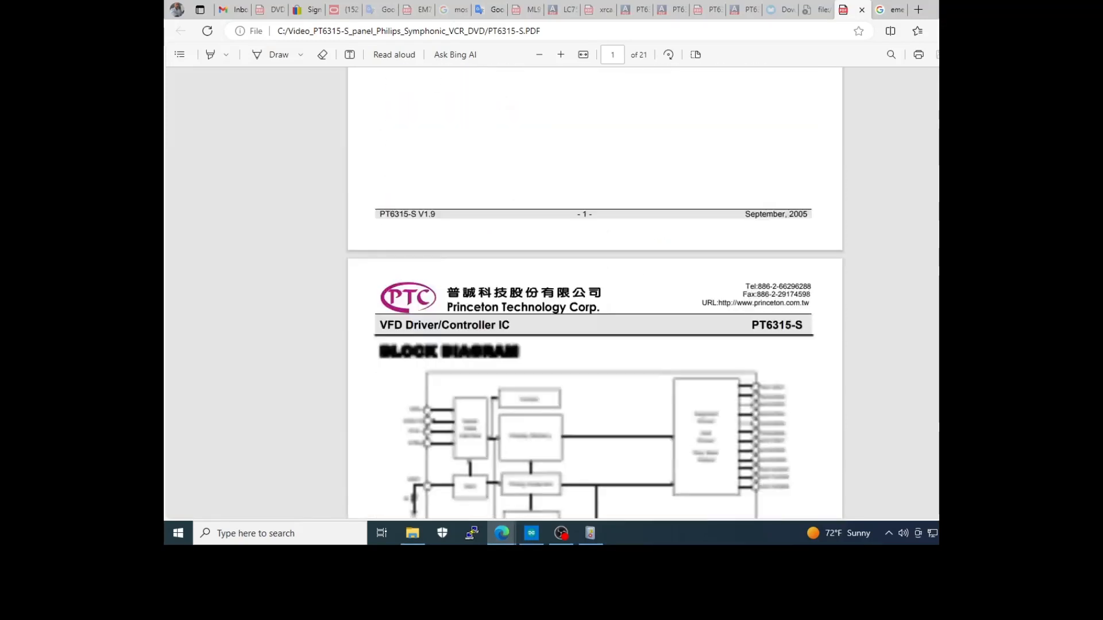
Step: Scroll down the datasheet from the description to the page 3 pin configuration diagram
{"action": "scroll", "scroll_direction": "down", "scroll_amount": 3}
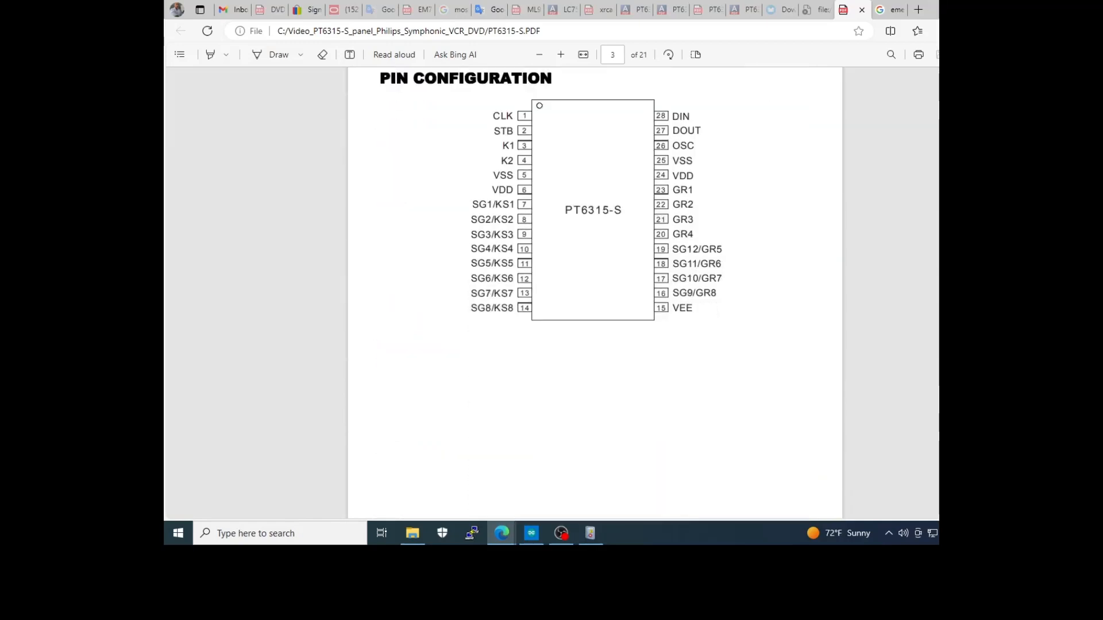
{"action": "mouse_move", "coordinate": [534, 163]}
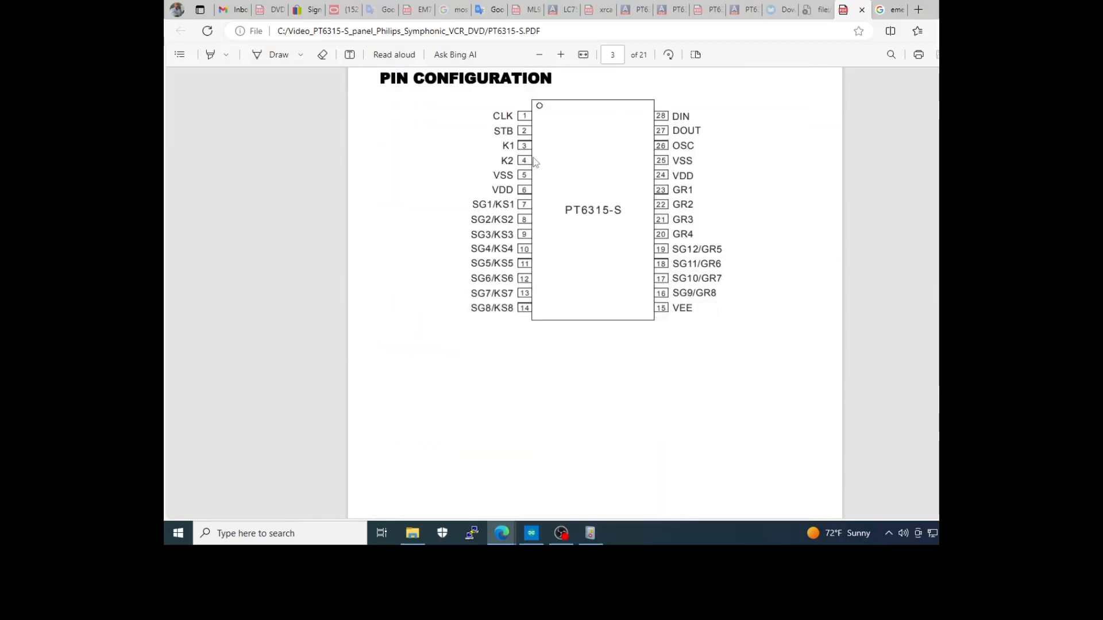
{"action": "mouse_move", "coordinate": [605, 202]}
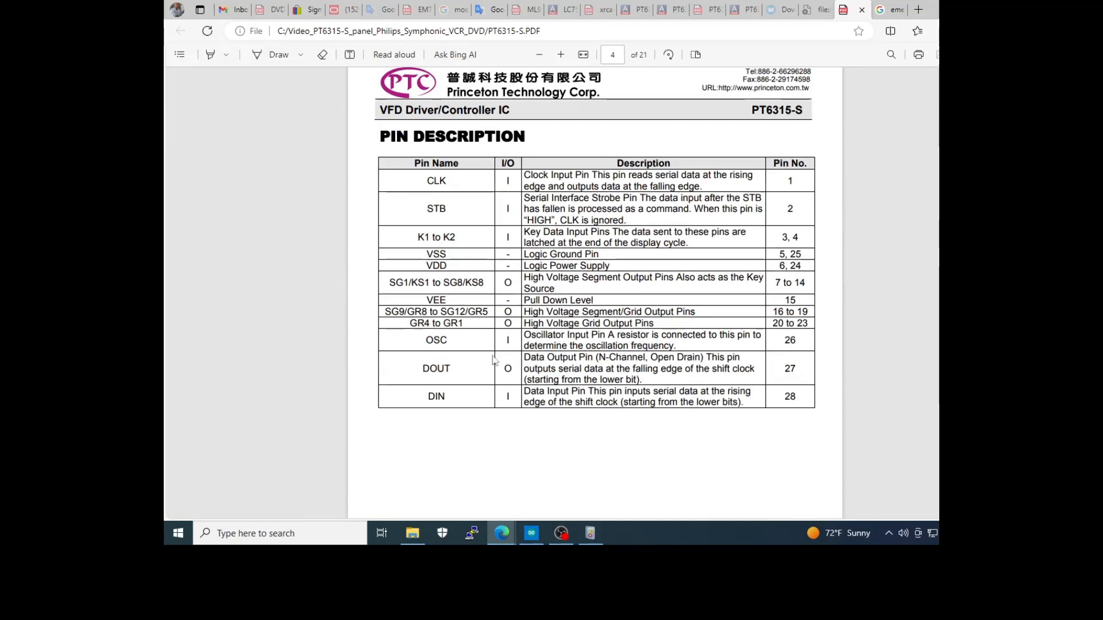
{"action": "mouse_move", "coordinate": [494, 359]}
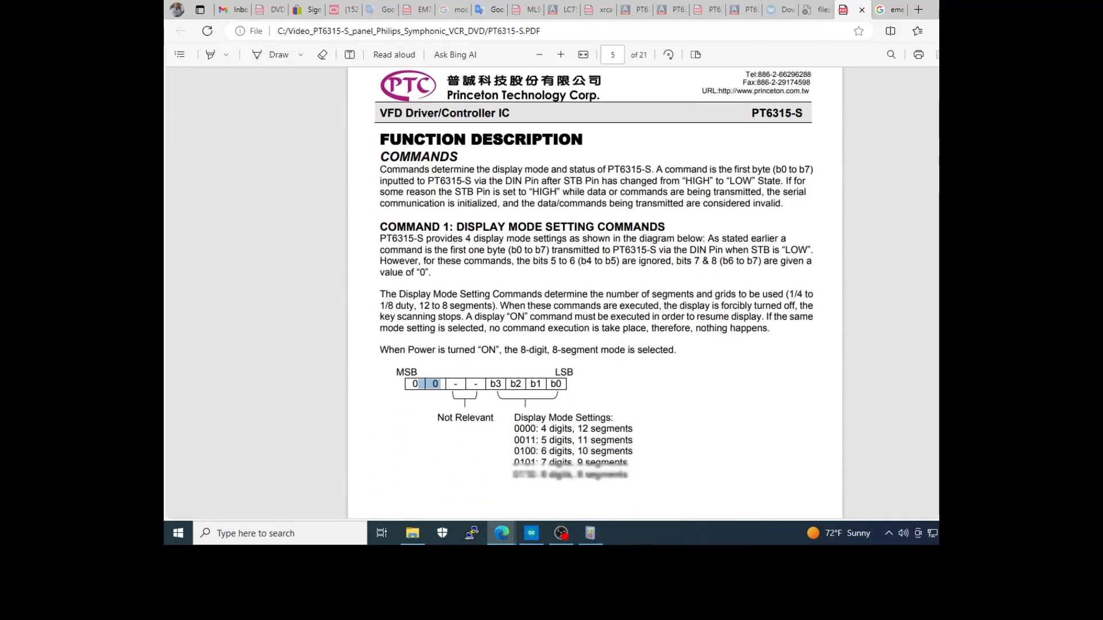
Step: Scroll down to page 5's display mode setting commands and digit/segment bit codes
{"action": "scroll", "scroll_direction": "down", "scroll_amount": 3}
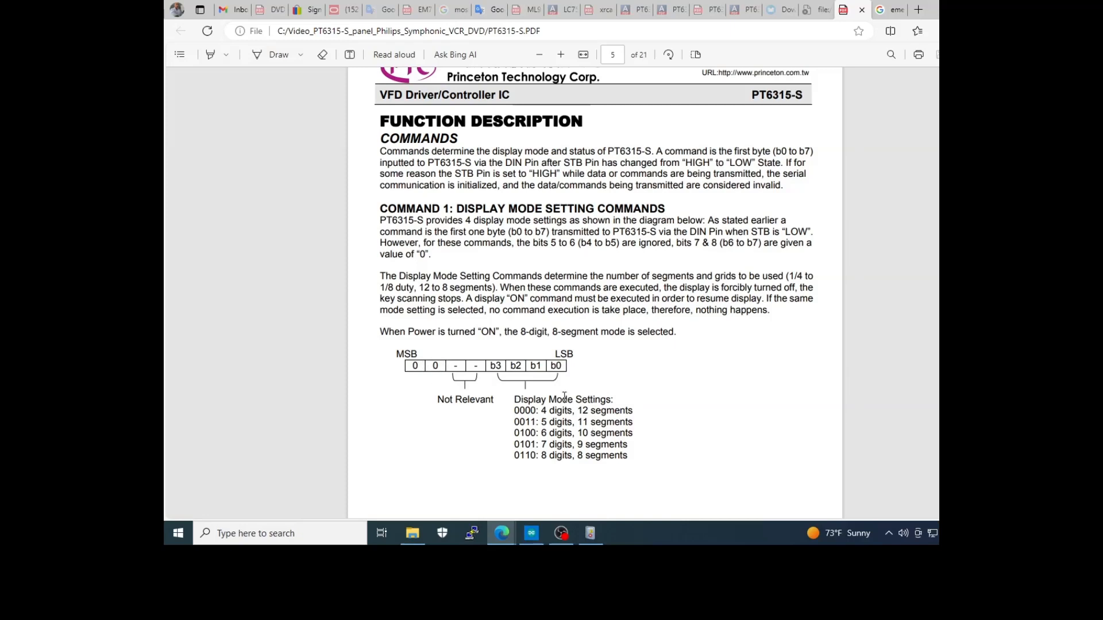
{"action": "mouse_move", "coordinate": [573, 444]}
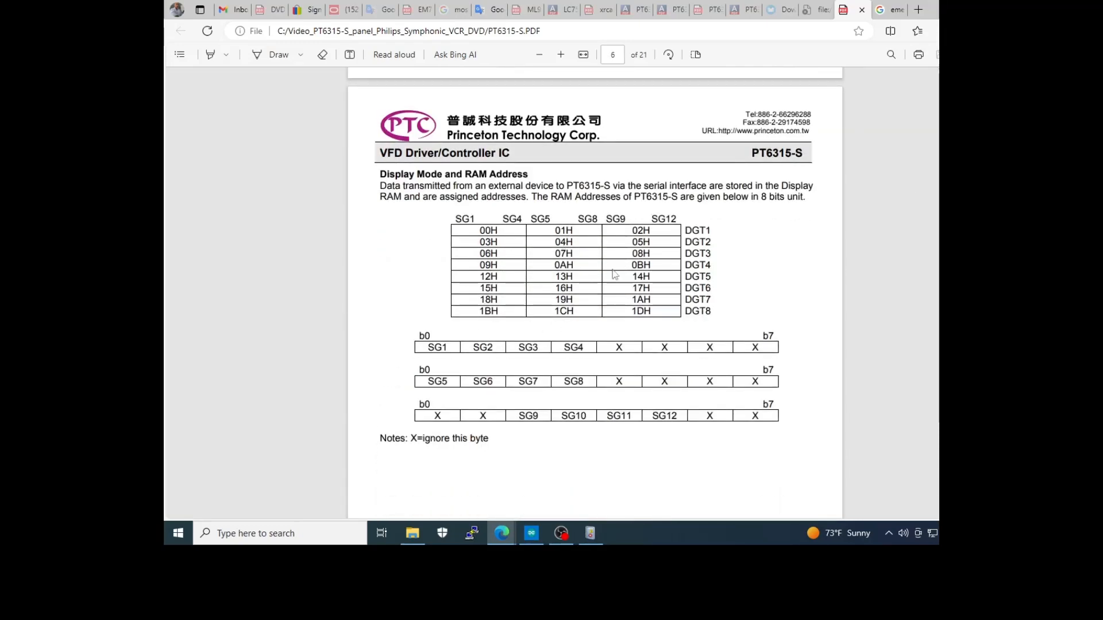
{"action": "mouse_move", "coordinate": [730, 241]}
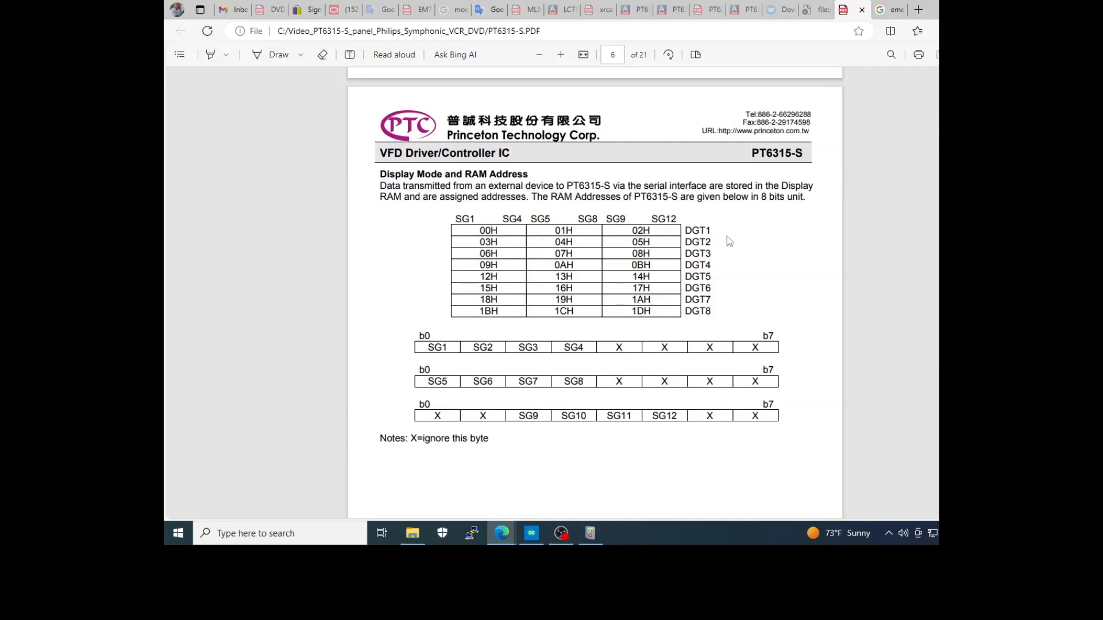
{"action": "mouse_move", "coordinate": [713, 231]}
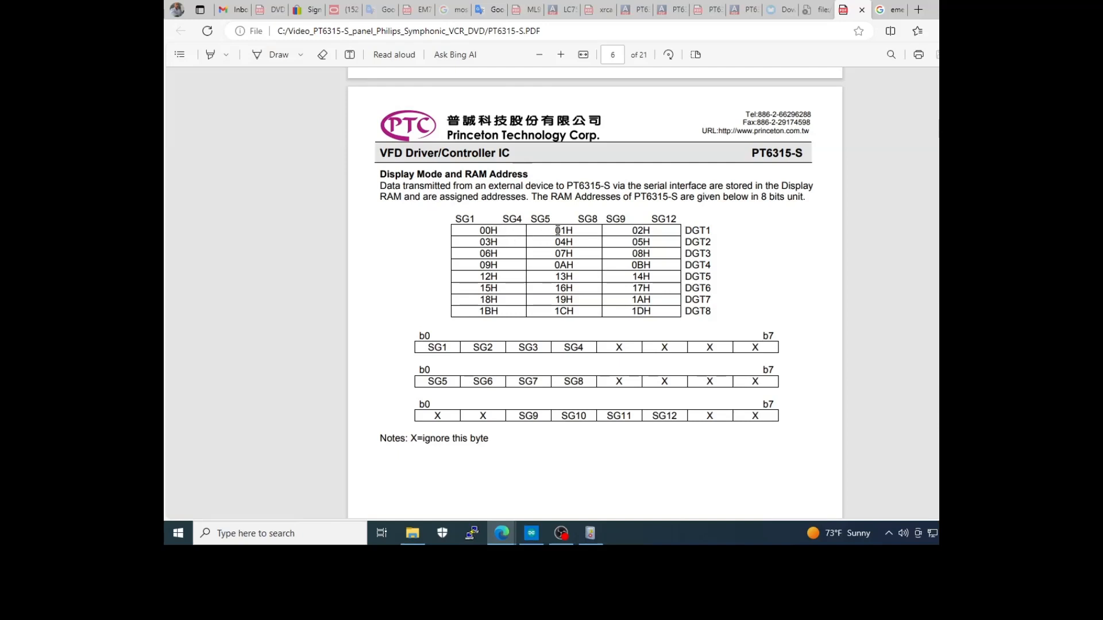
{"action": "mouse_move", "coordinate": [539, 235]}
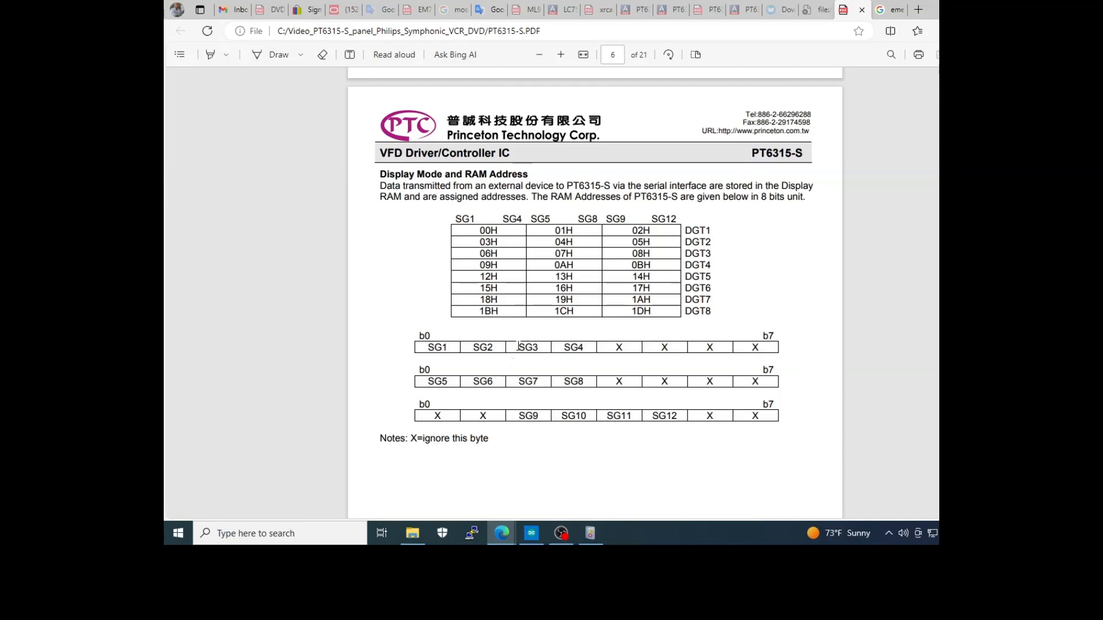
{"action": "mouse_move", "coordinate": [532, 383]}
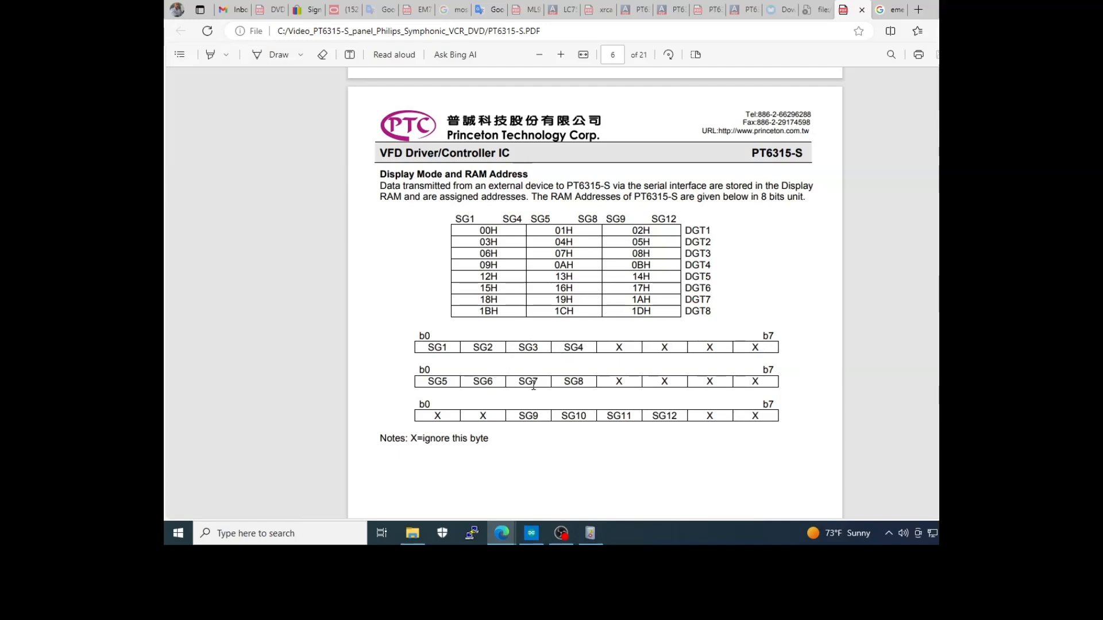
{"action": "mouse_move", "coordinate": [563, 411]}
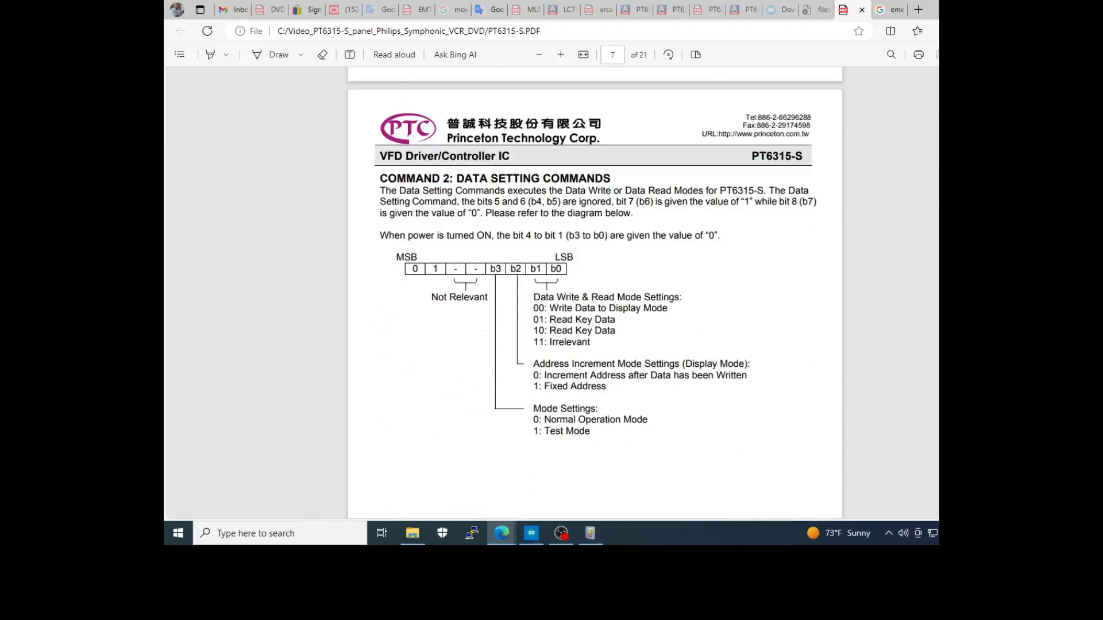
Step: Scroll down past the key matrix section to page 9's address and display control commands
{"action": "scroll", "scroll_direction": "down", "scroll_amount": 3}
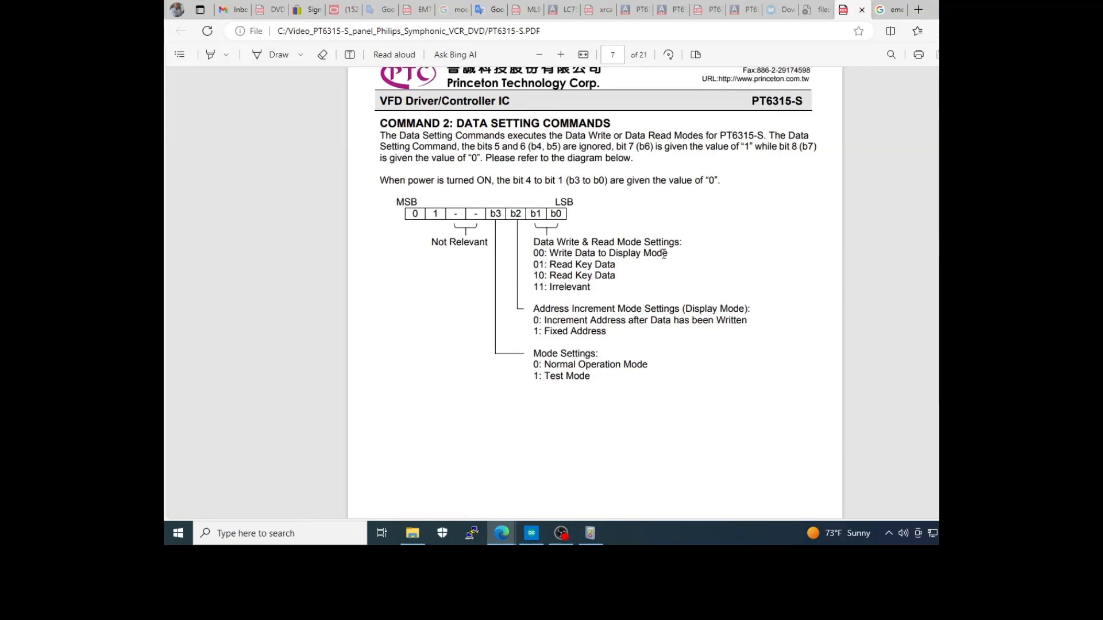
{"action": "mouse_move", "coordinate": [647, 295]}
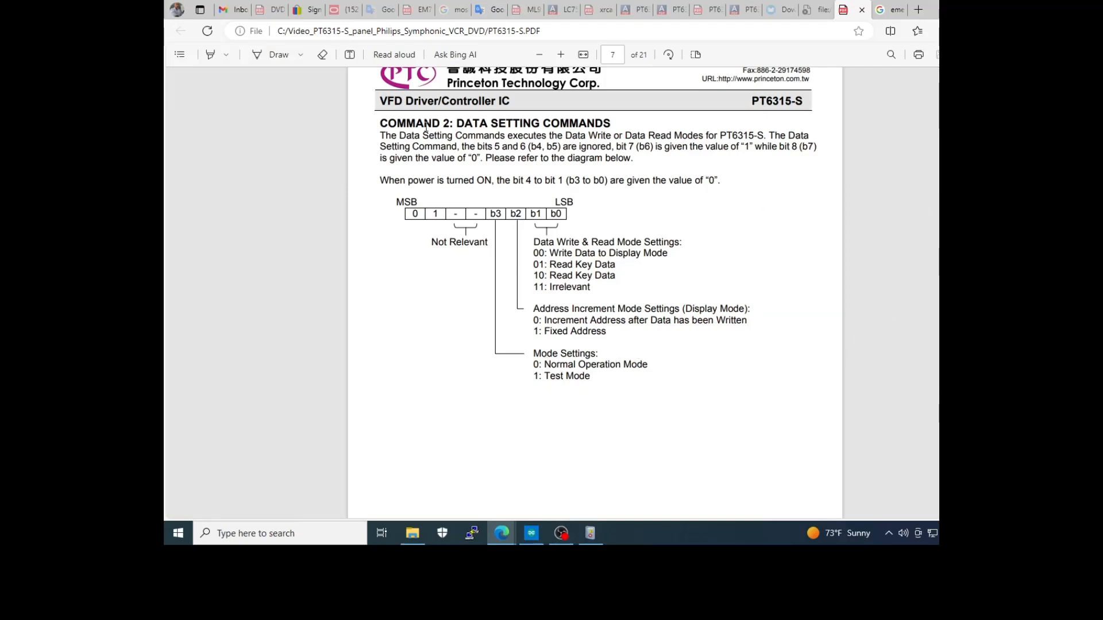
{"action": "scroll", "scroll_direction": "down", "scroll_amount": 3}
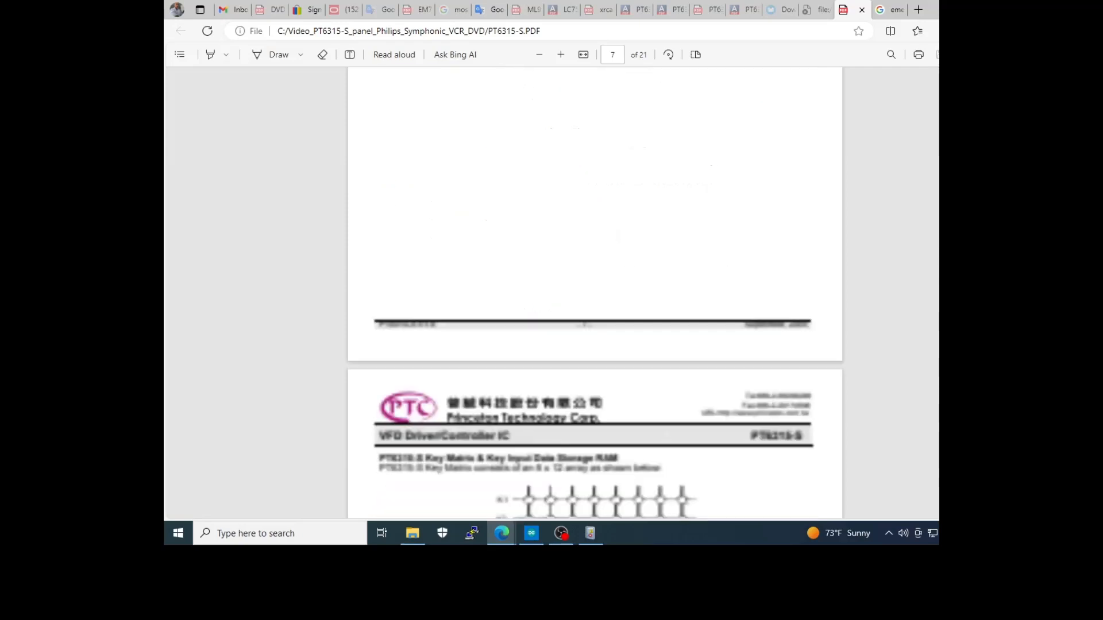
{"action": "scroll", "scroll_direction": "down", "scroll_amount": 3}
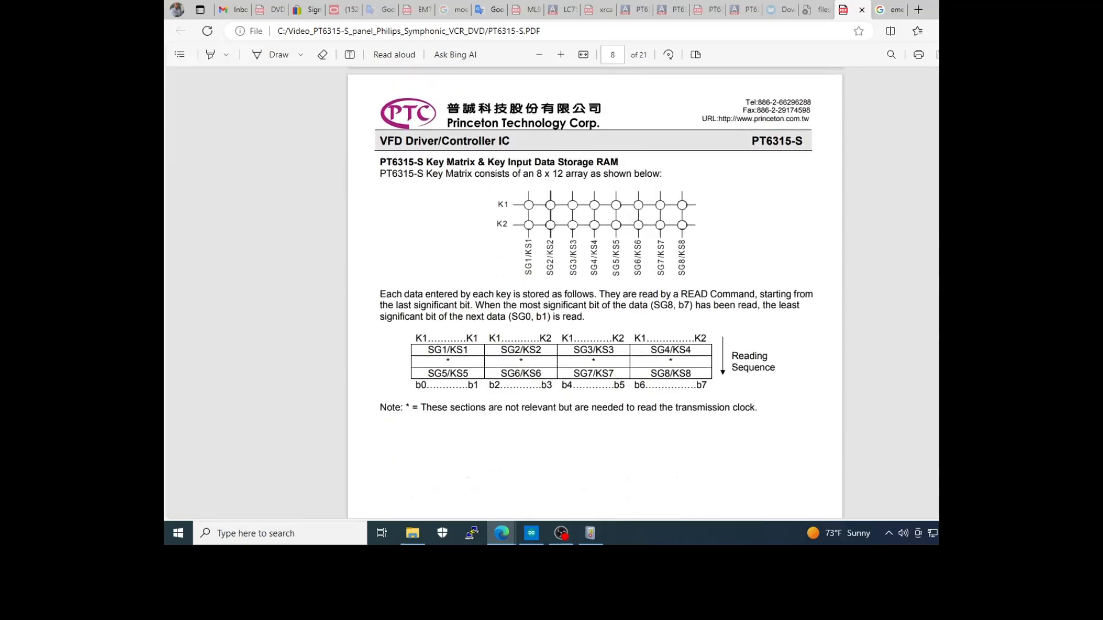
{"action": "scroll", "scroll_direction": "down", "scroll_amount": 3}
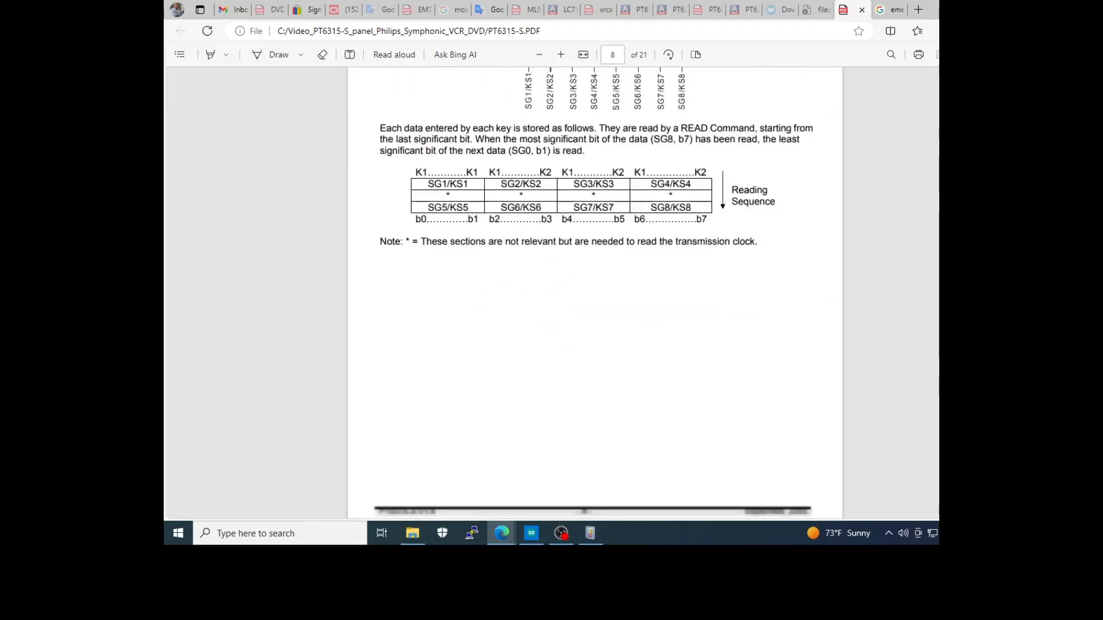
{"action": "scroll", "scroll_direction": "down", "scroll_amount": 3}
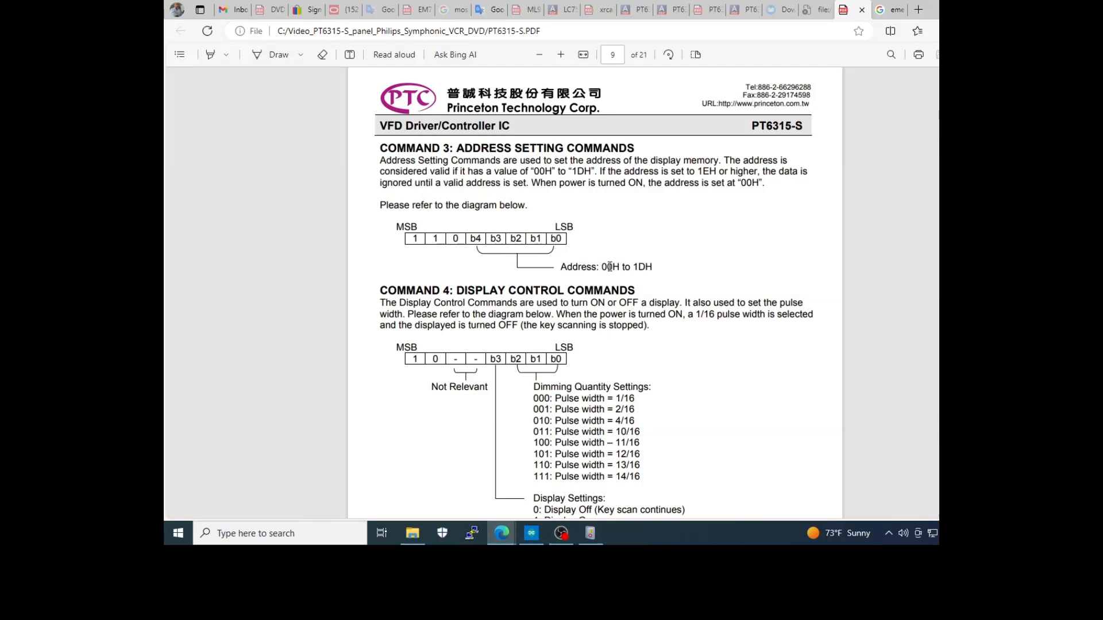
{"action": "mouse_move", "coordinate": [616, 209]}
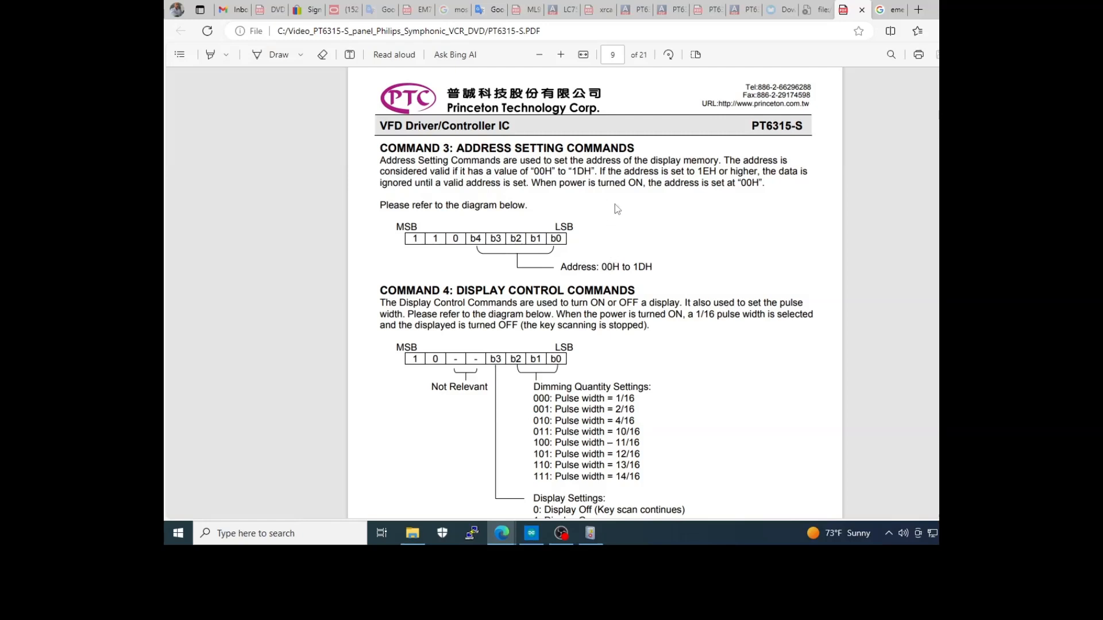
{"action": "mouse_move", "coordinate": [598, 224]}
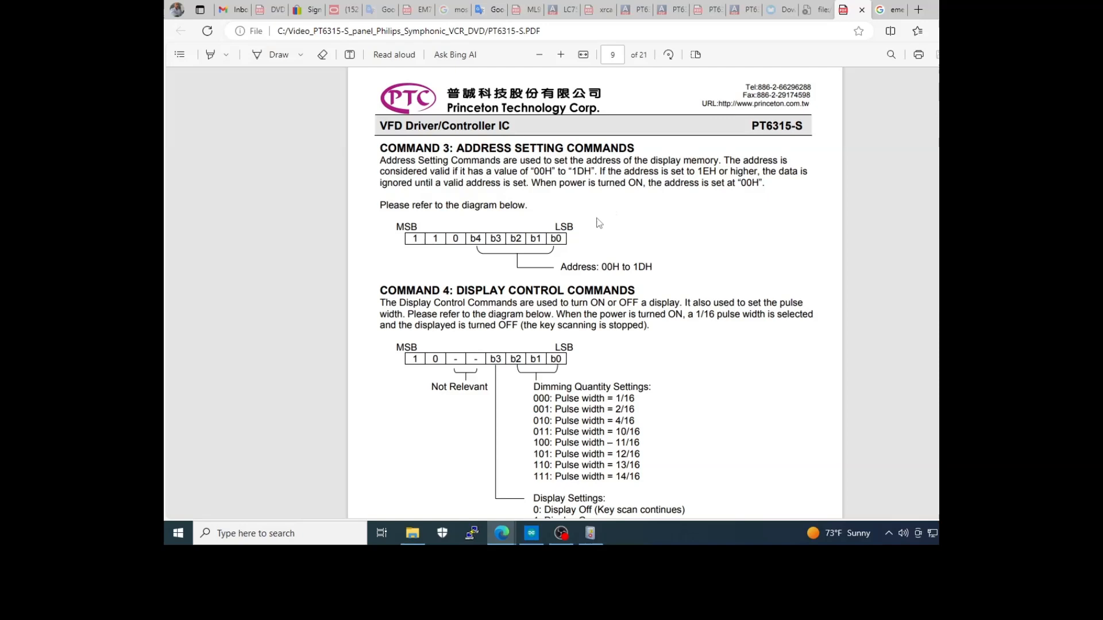
{"action": "mouse_move", "coordinate": [624, 230]}
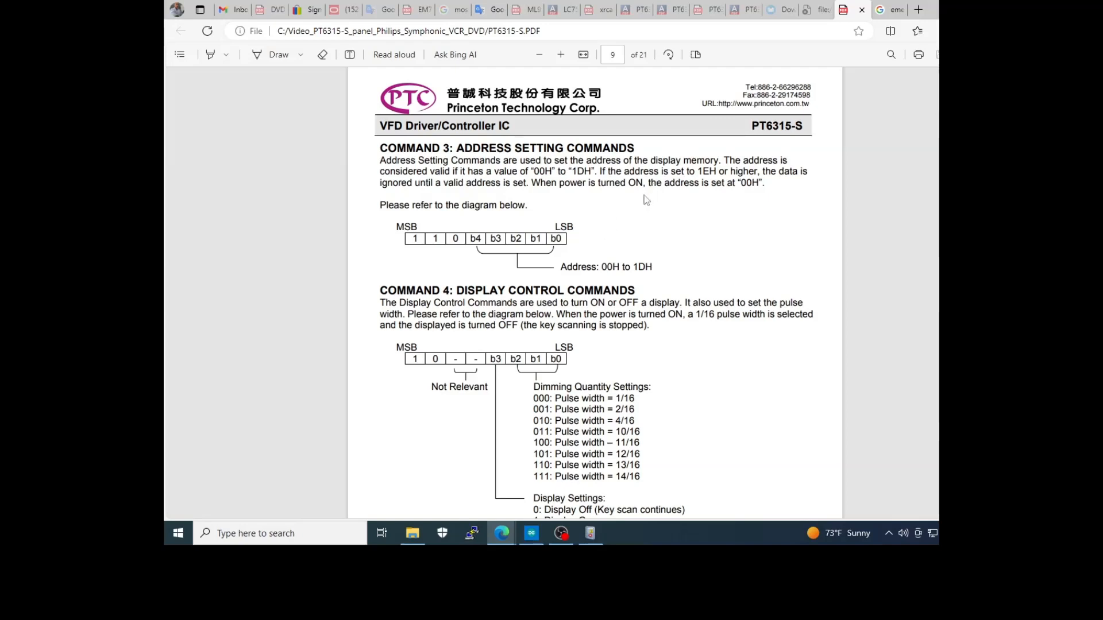
{"action": "mouse_move", "coordinate": [649, 202]}
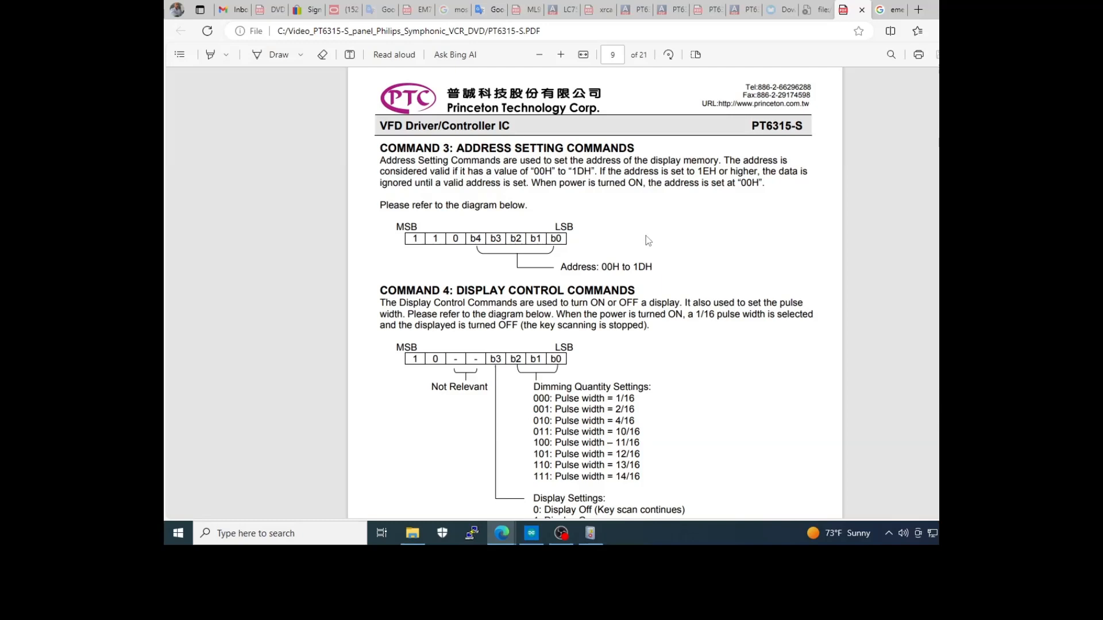
{"action": "mouse_move", "coordinate": [673, 204]}
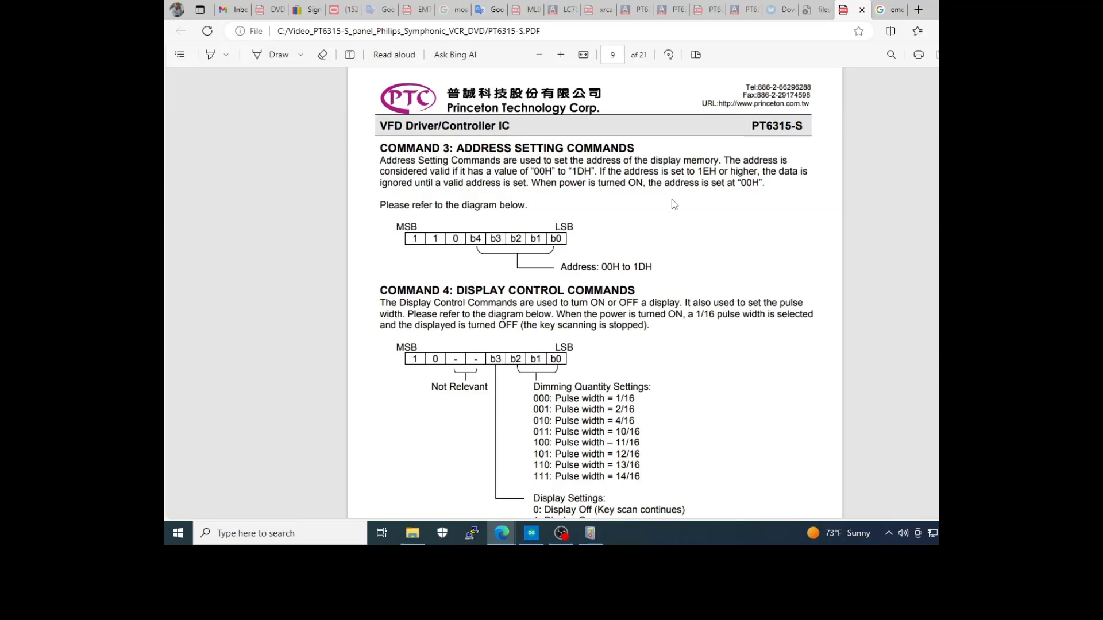
{"action": "mouse_move", "coordinate": [826, 334]}
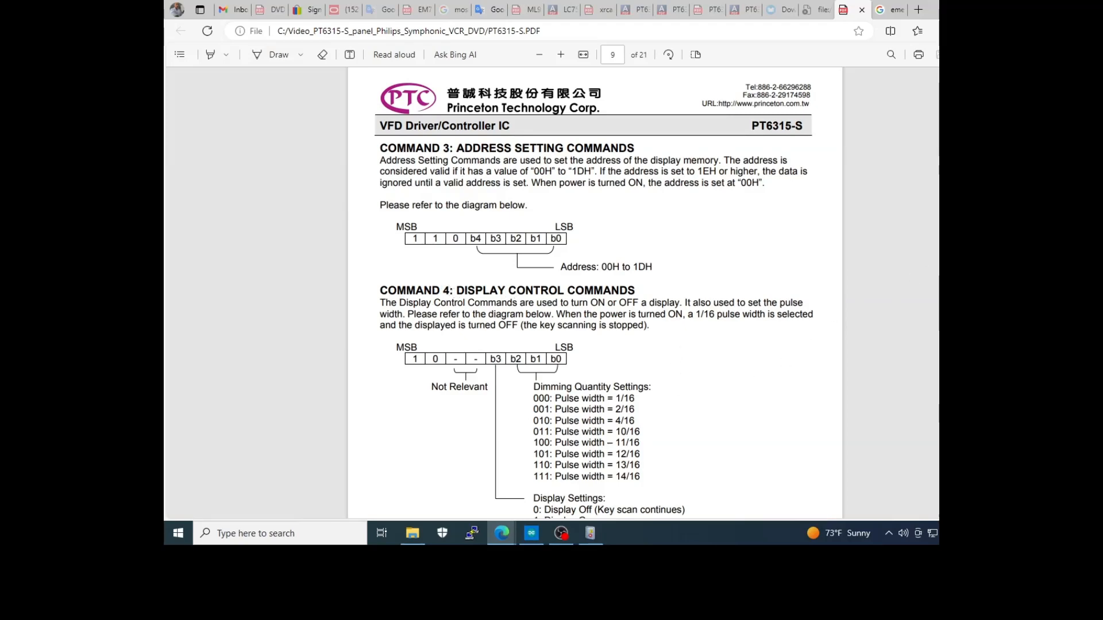
Step: Scroll down to page 11, the serial communication format with reception and transmission timing diagrams
{"action": "scroll", "scroll_direction": "down", "scroll_amount": 3}
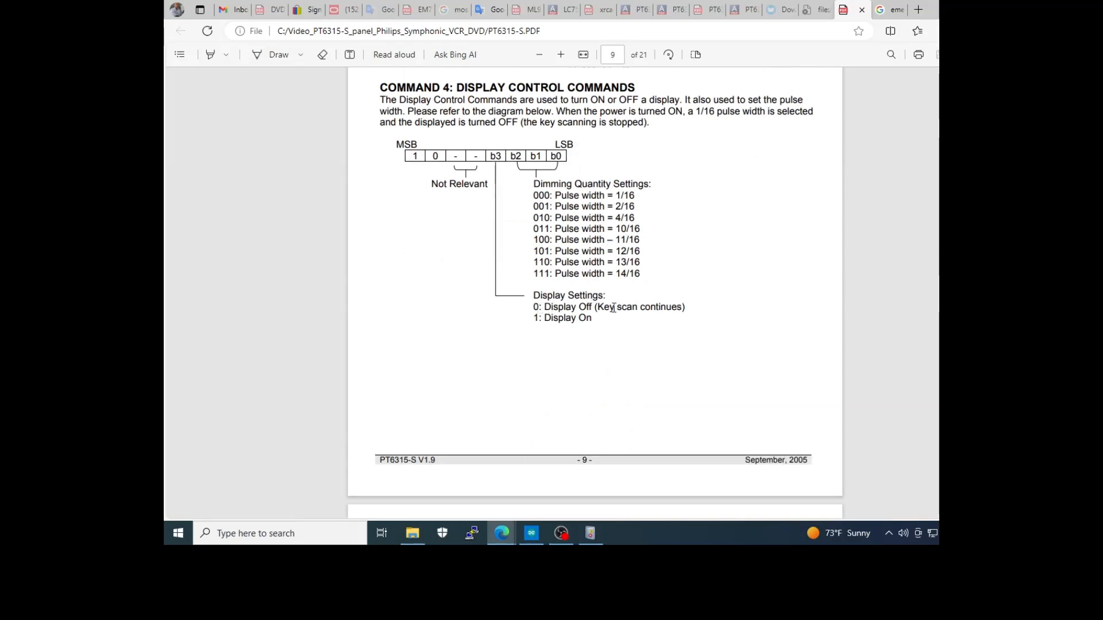
{"action": "mouse_move", "coordinate": [597, 317]}
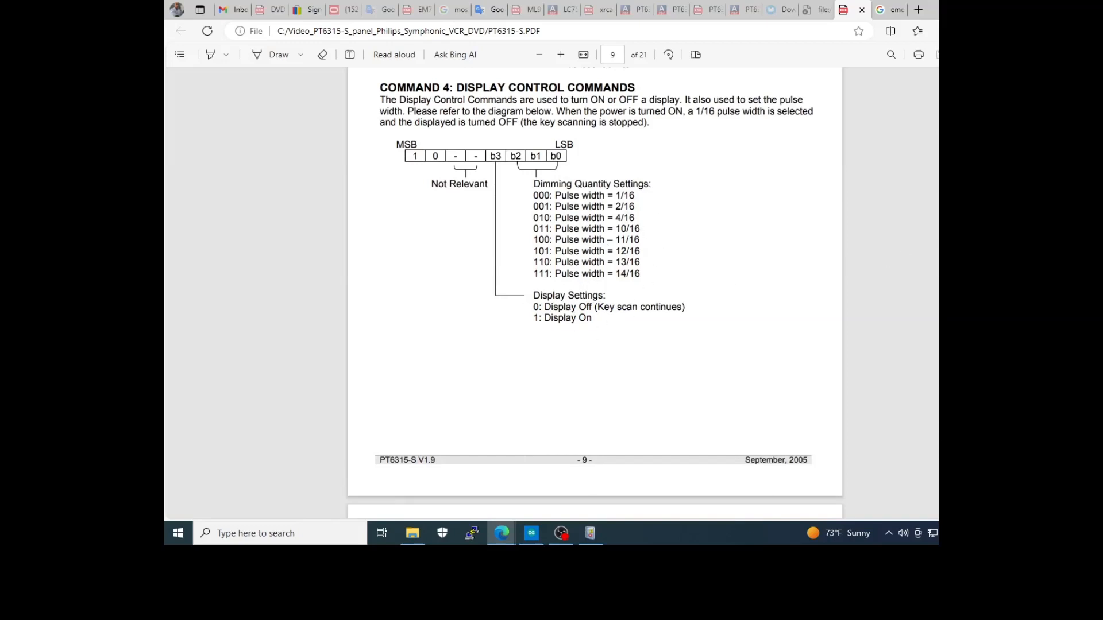
{"action": "scroll", "scroll_direction": "down", "scroll_amount": 3}
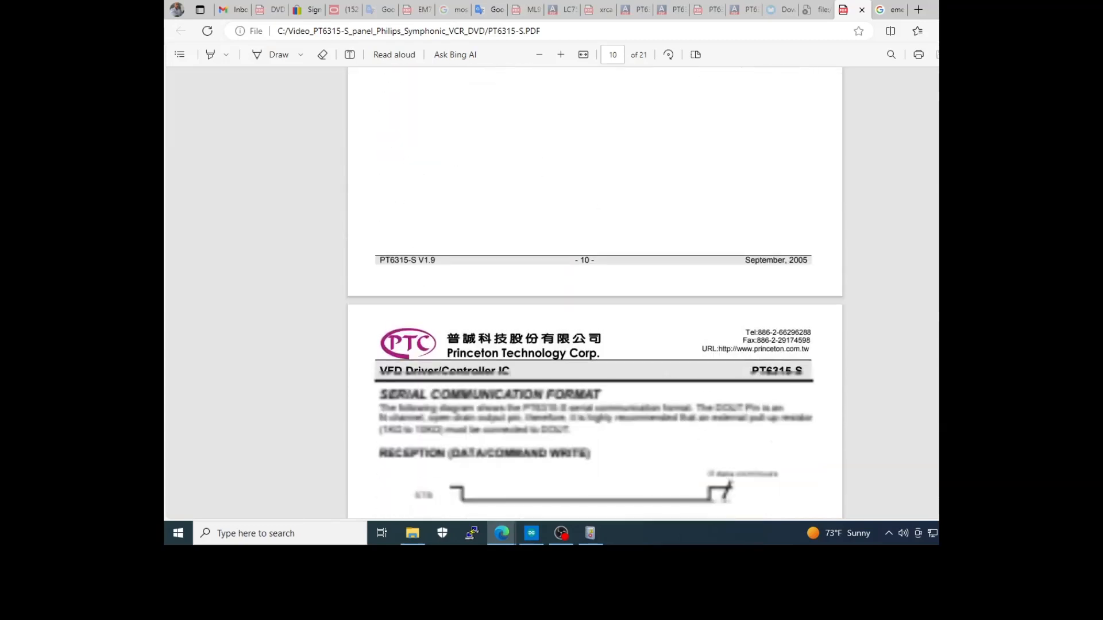
{"action": "scroll", "scroll_direction": "down", "scroll_amount": 3}
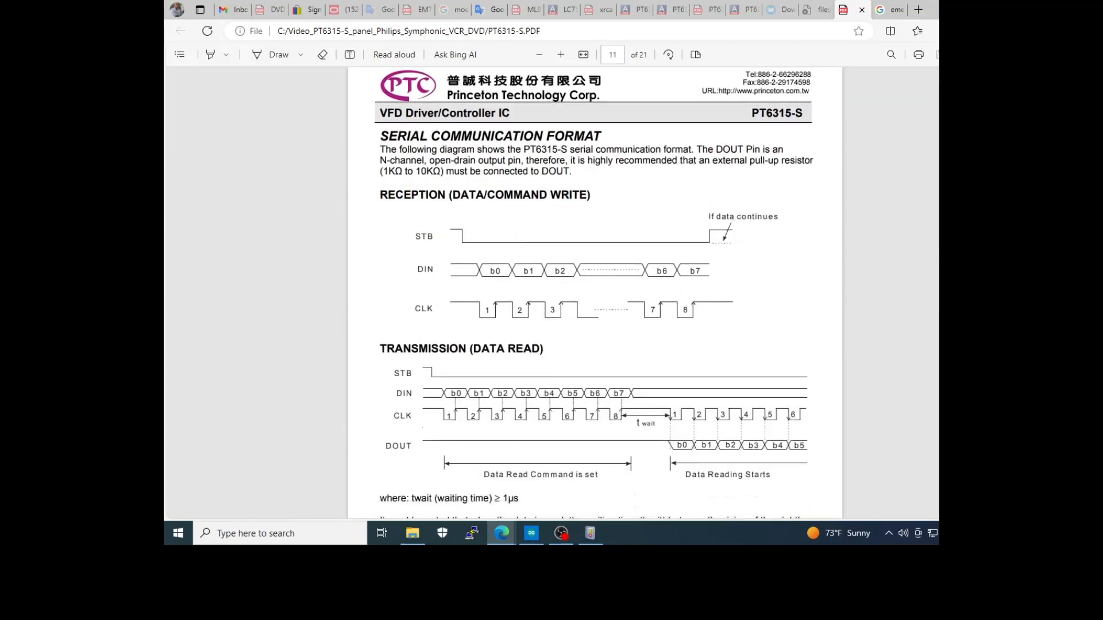
Step: Scroll to the page 13 Applications command sequence, then switch to the PT6315-S_tiny_VFD_v01 Arduino sketch
{"action": "scroll", "scroll_direction": "down", "scroll_amount": 3}
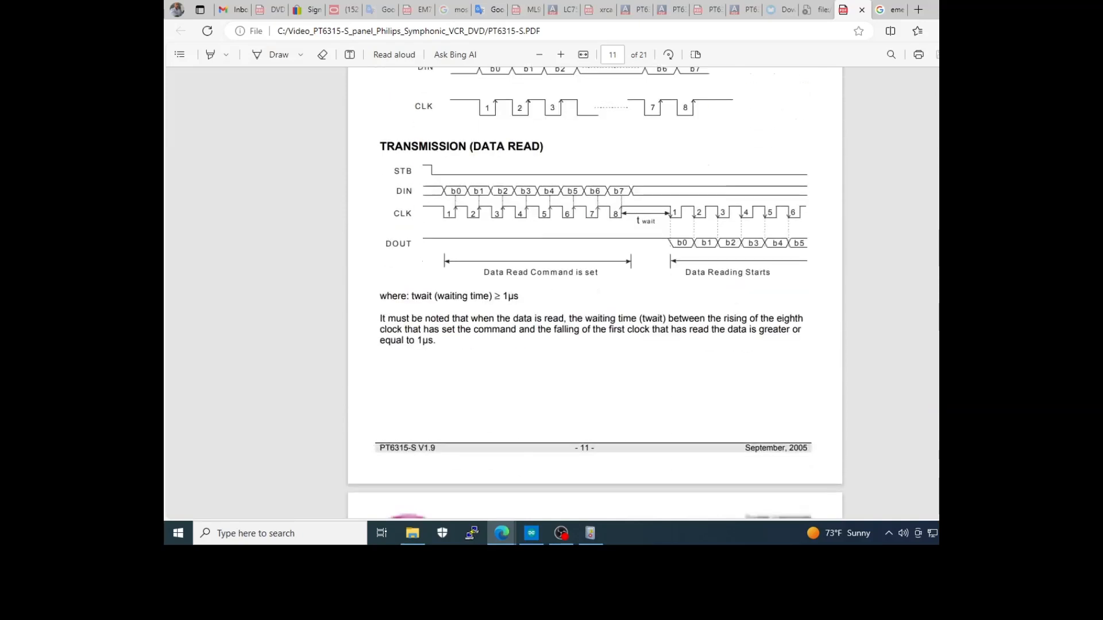
{"action": "scroll", "scroll_direction": "down", "scroll_amount": 3}
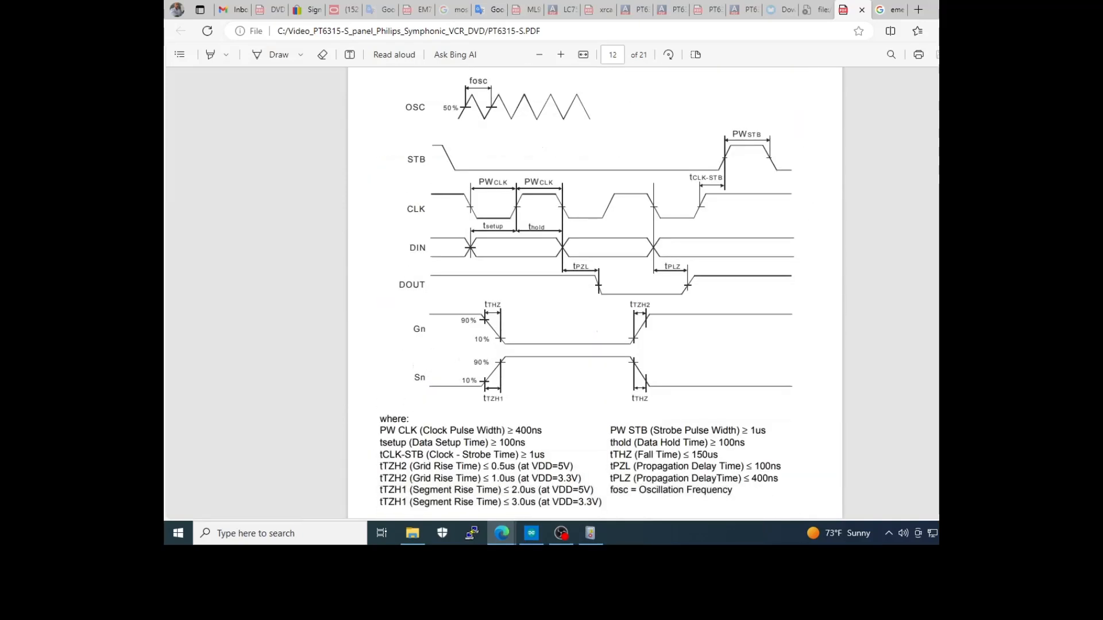
{"action": "scroll", "scroll_direction": "down", "scroll_amount": 3}
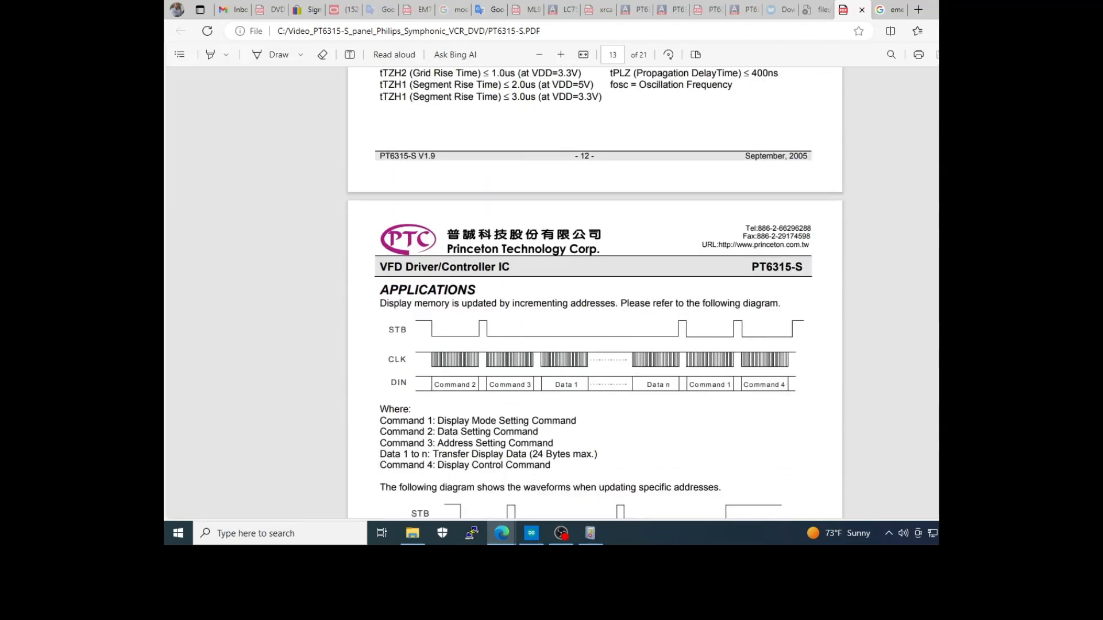
{"action": "left_click", "coordinate": [531, 533]}
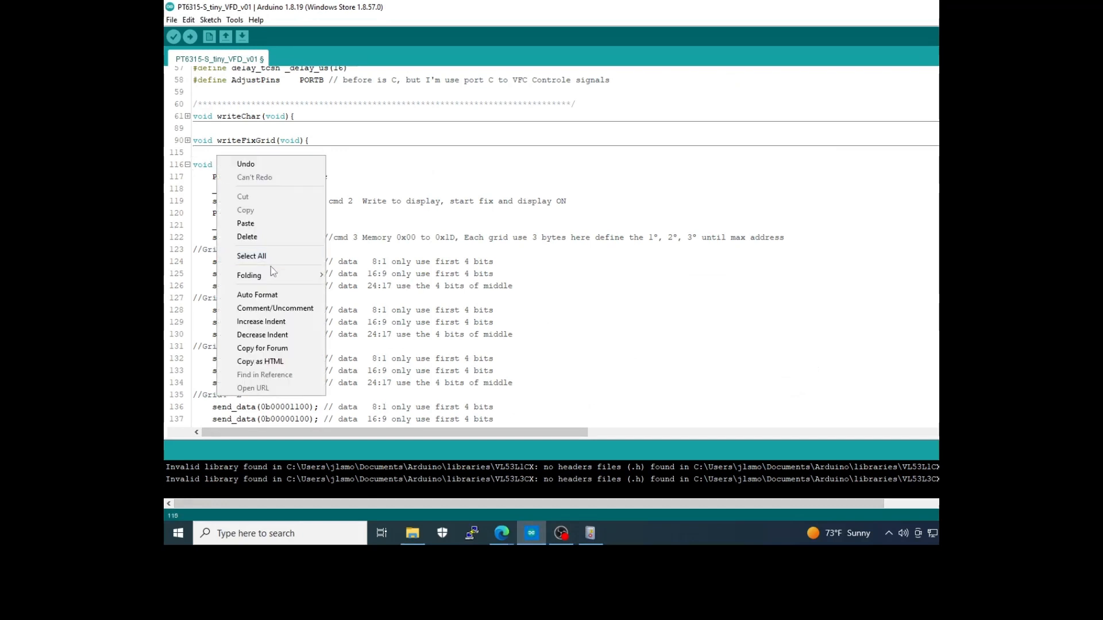
{"action": "mouse_move", "coordinate": [249, 275]}
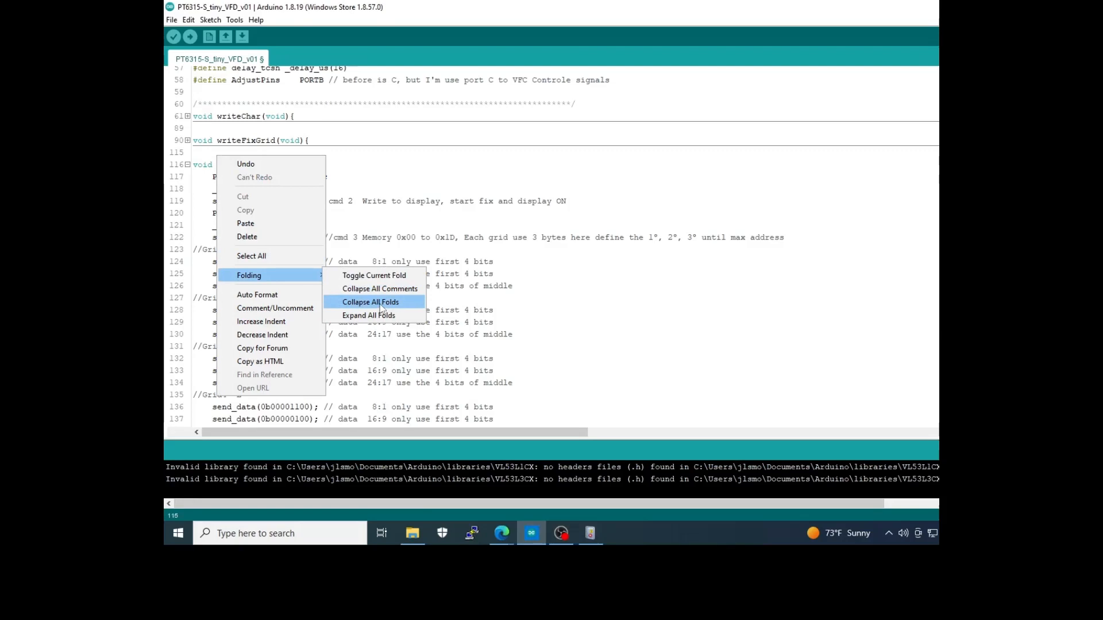
Step: Collapse all function bodies in the sketch and expand only pt6315_init
{"action": "left_click", "coordinate": [370, 302]}
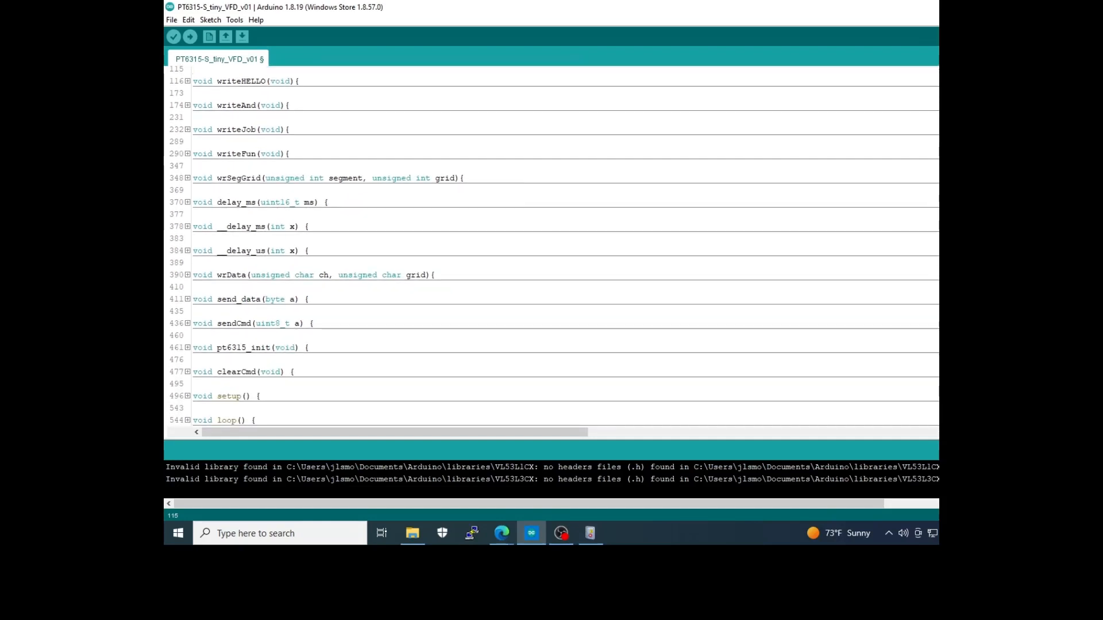
{"action": "mouse_move", "coordinate": [188, 350]}
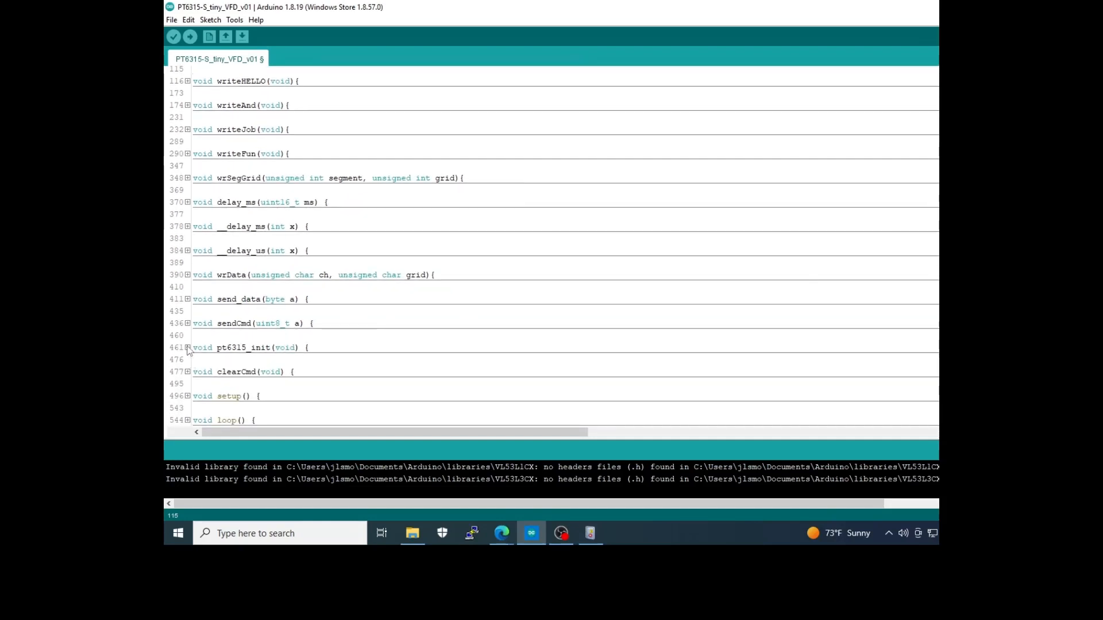
{"action": "left_click", "coordinate": [187, 347]}
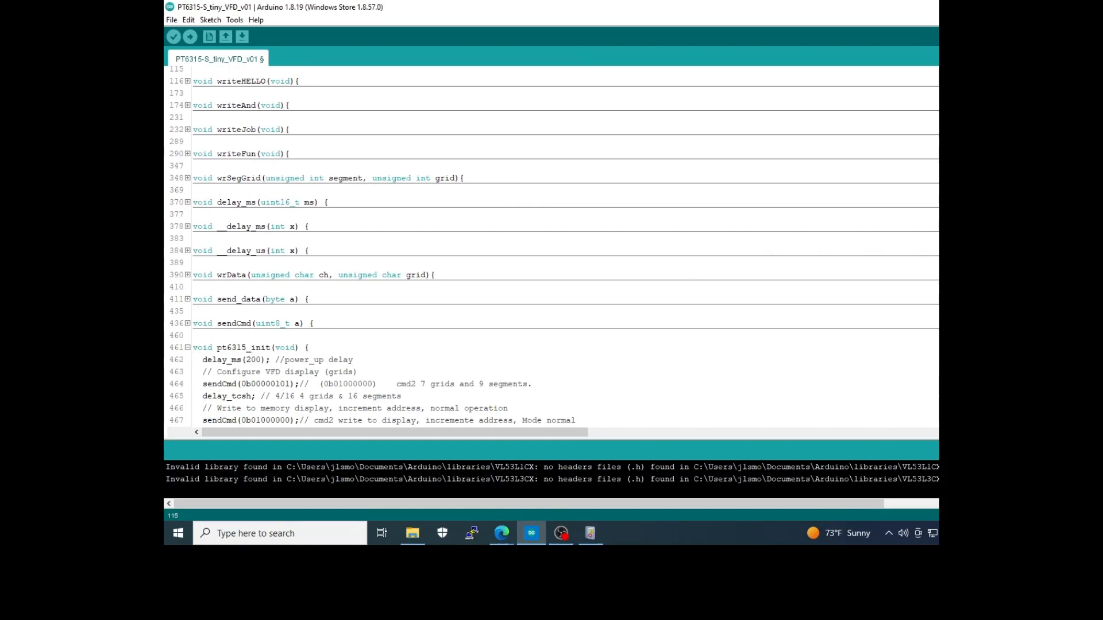
Step: Highlight the delay_ms(200) power-up line in pt6315_init, then fold the function again
{"action": "scroll", "scroll_direction": "down", "scroll_amount": 3}
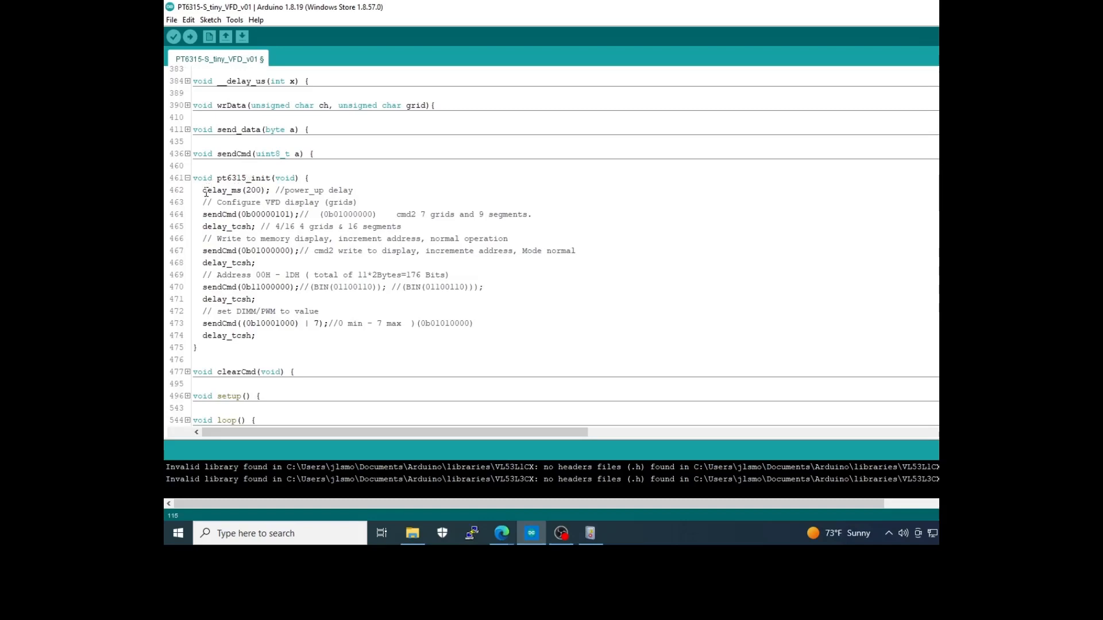
{"action": "left_click_drag", "start_coordinate": [202, 189], "coordinate": [353, 190]}
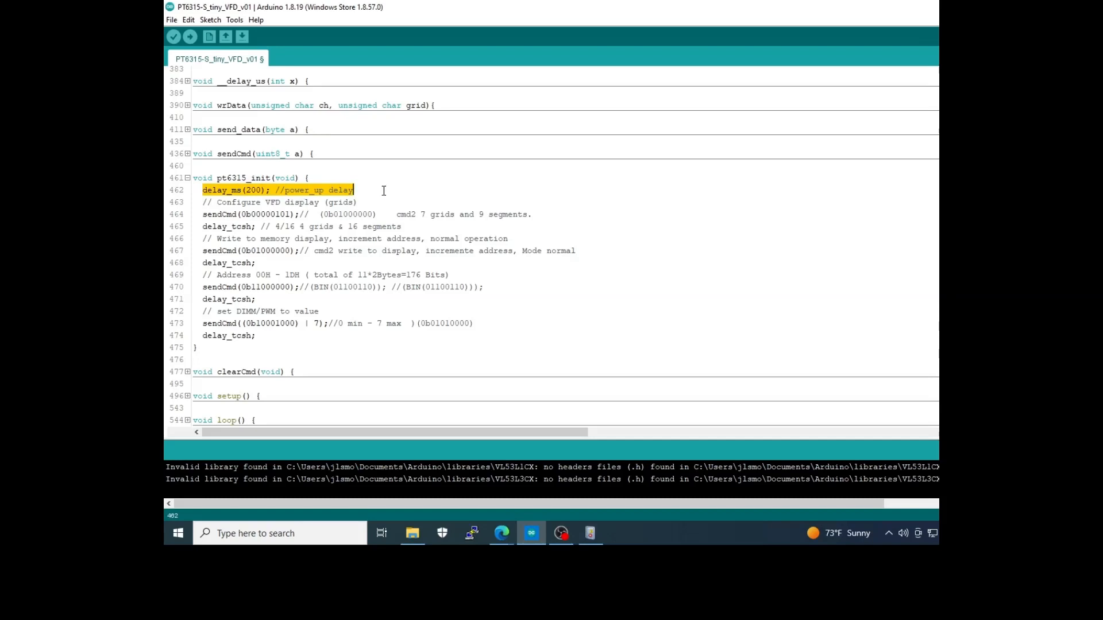
{"action": "mouse_move", "coordinate": [296, 239]}
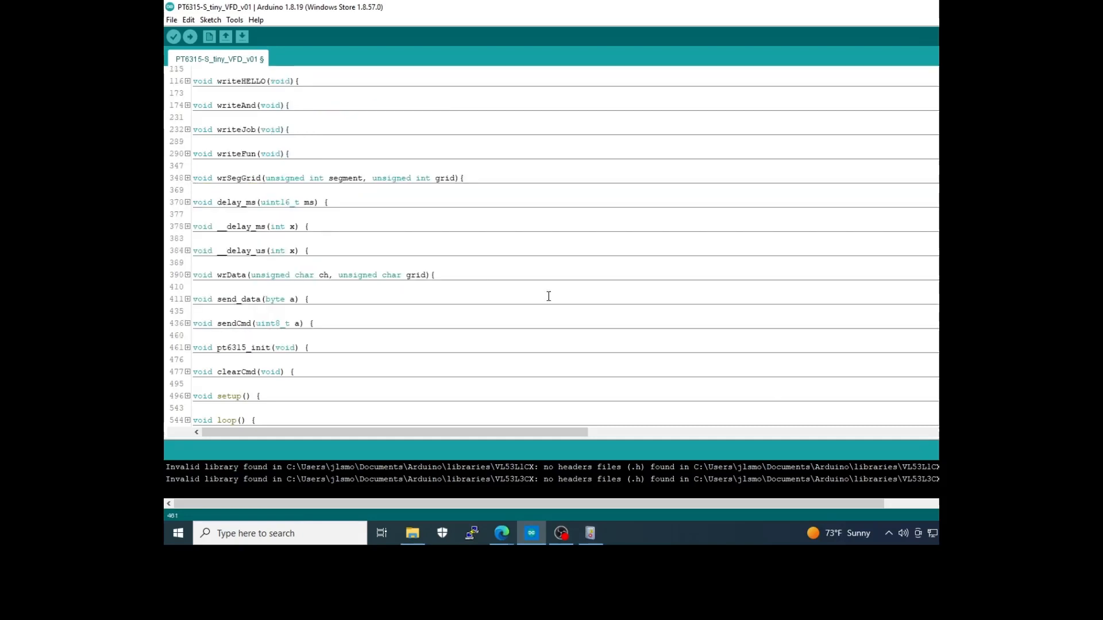
{"action": "mouse_move", "coordinate": [336, 414]}
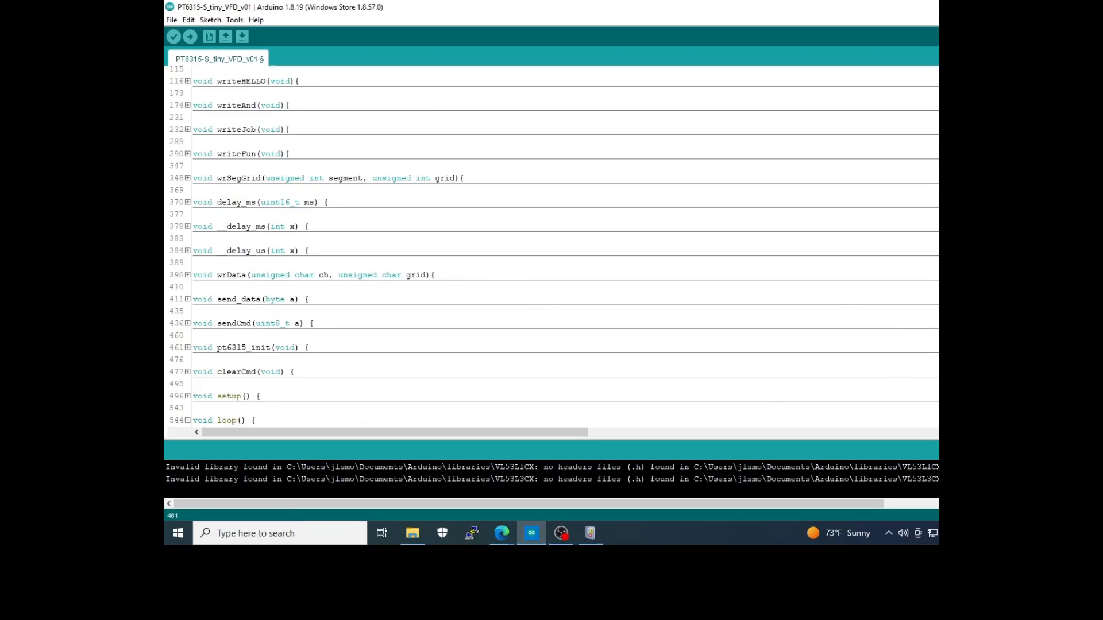
{"action": "scroll", "scroll_direction": "down", "scroll_amount": 3}
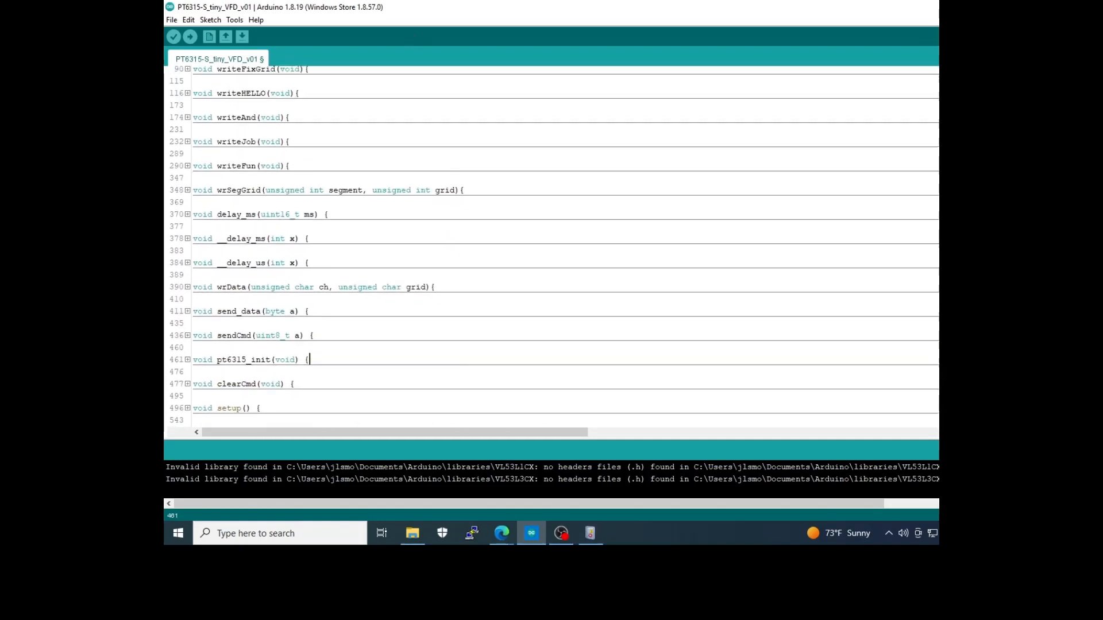
Step: Scroll down to void loop() showing pt6315_init followed by the while(1) display writes
{"action": "scroll", "scroll_direction": "down", "scroll_amount": 3}
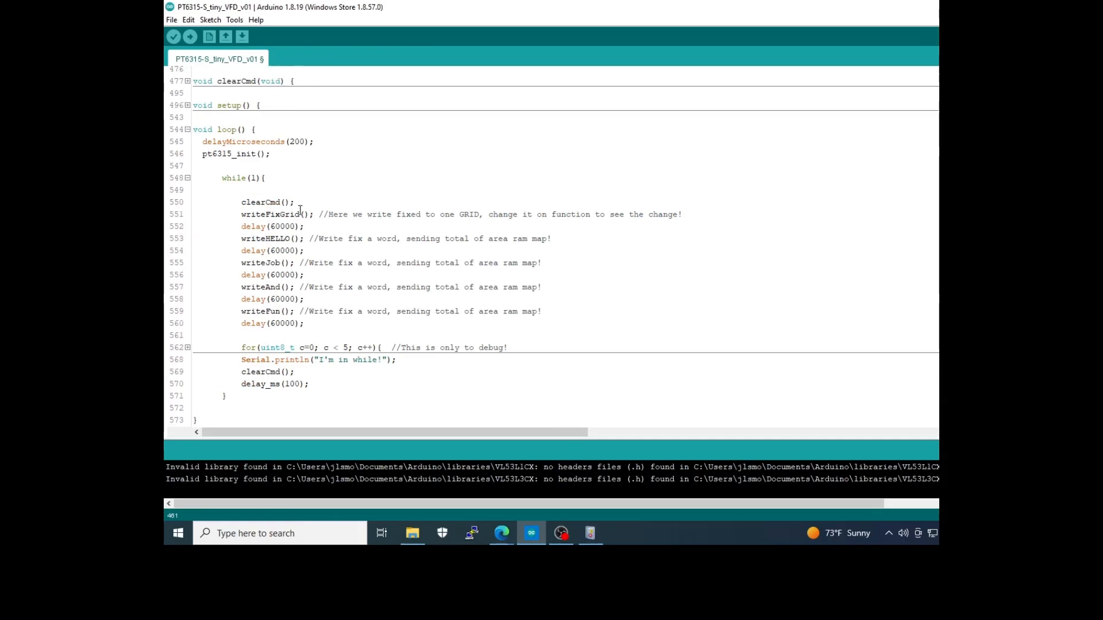
{"action": "mouse_move", "coordinate": [264, 202]}
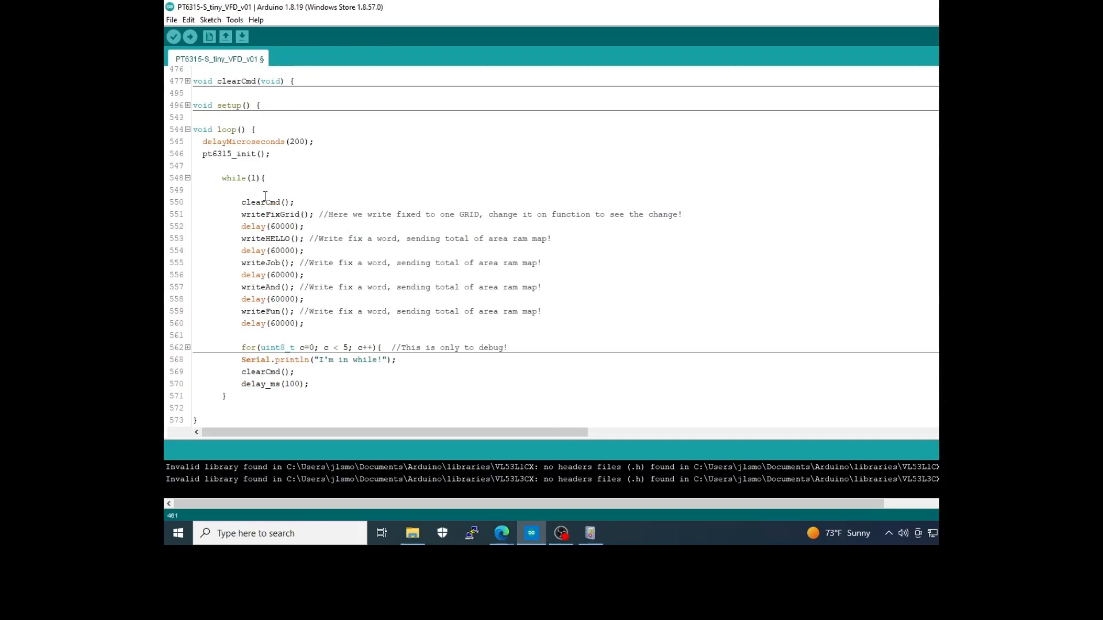